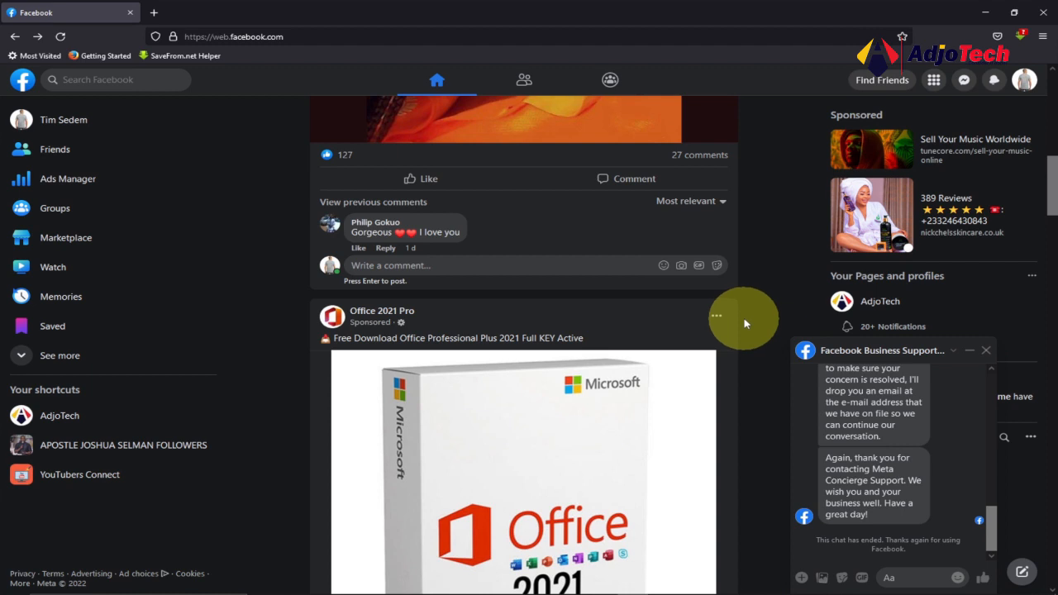
pyautogui.moveTo(769, 312)
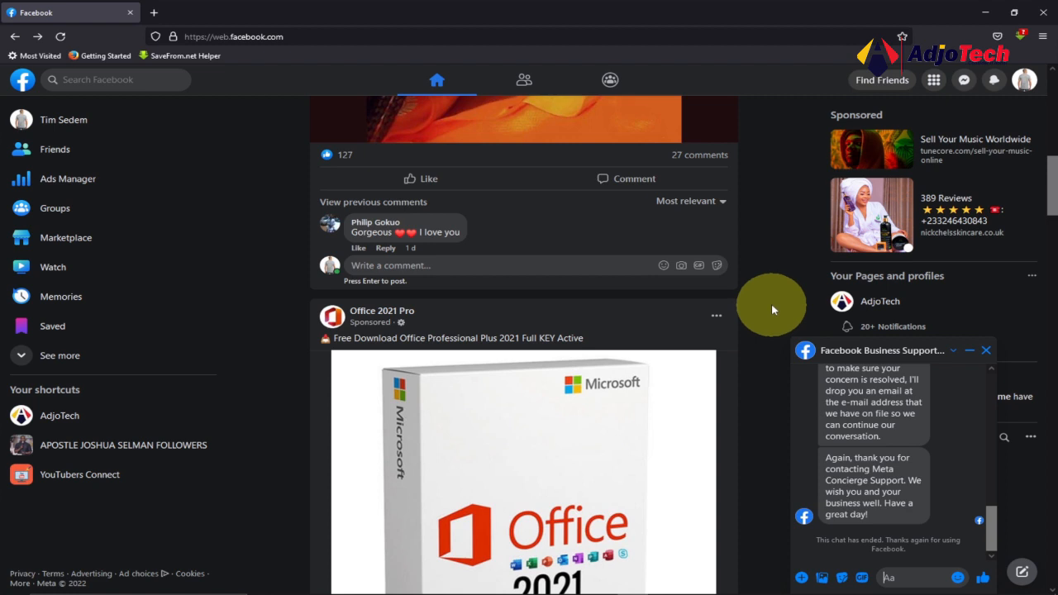
pyautogui.moveTo(992, 535)
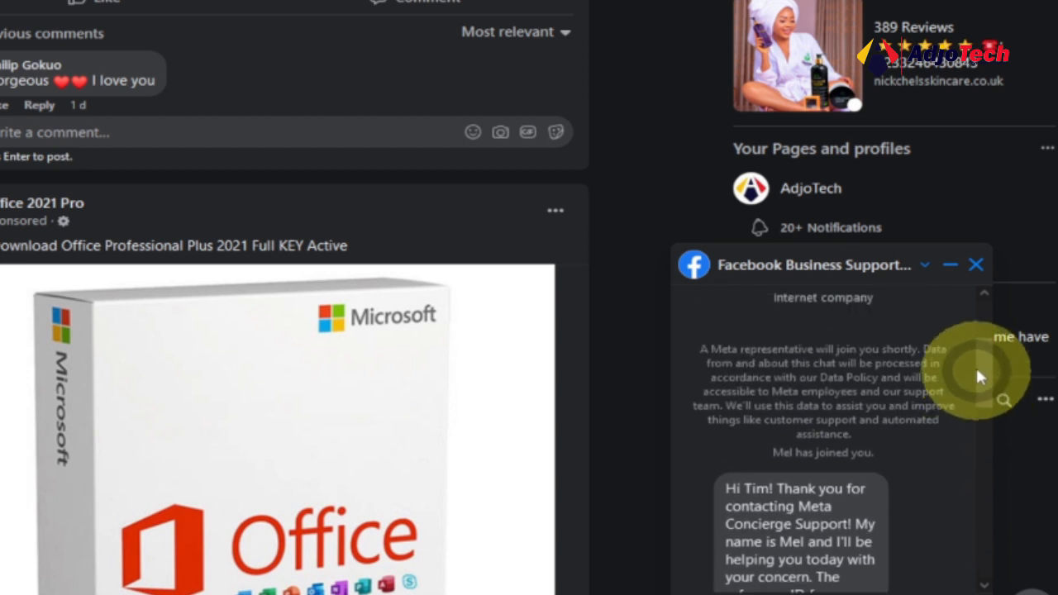
# Close the ended Facebook Business Support chat window, returning to the news feed.
pyautogui.scroll(-3)
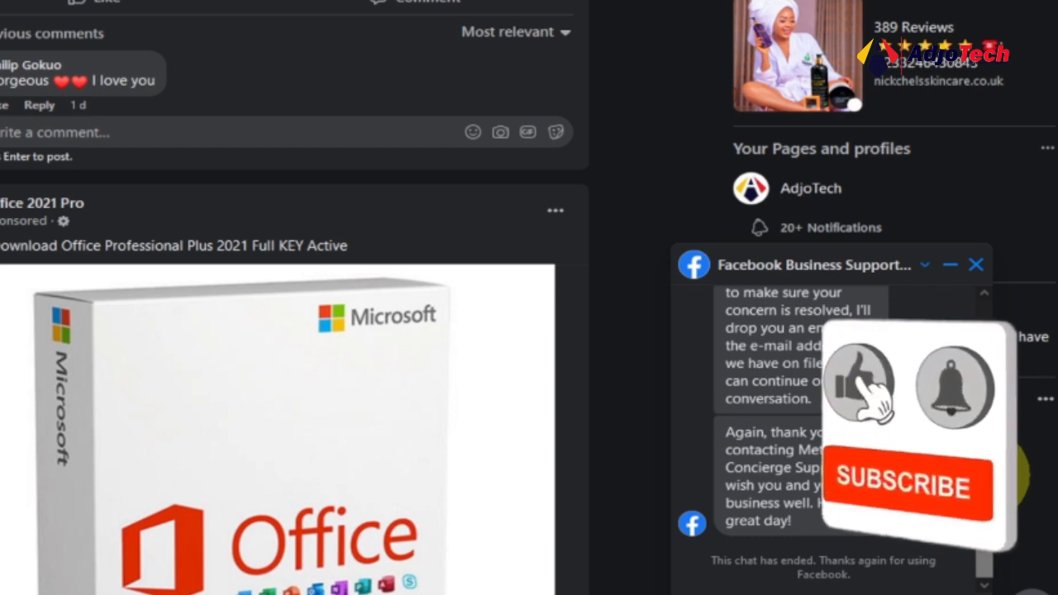
pyautogui.click(901, 486)
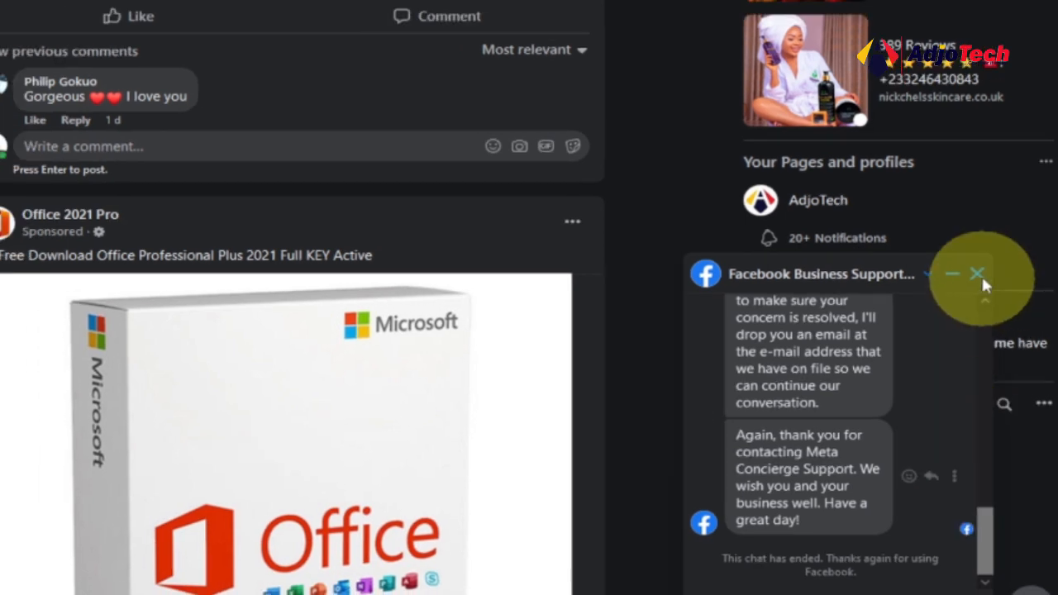
pyautogui.click(978, 275)
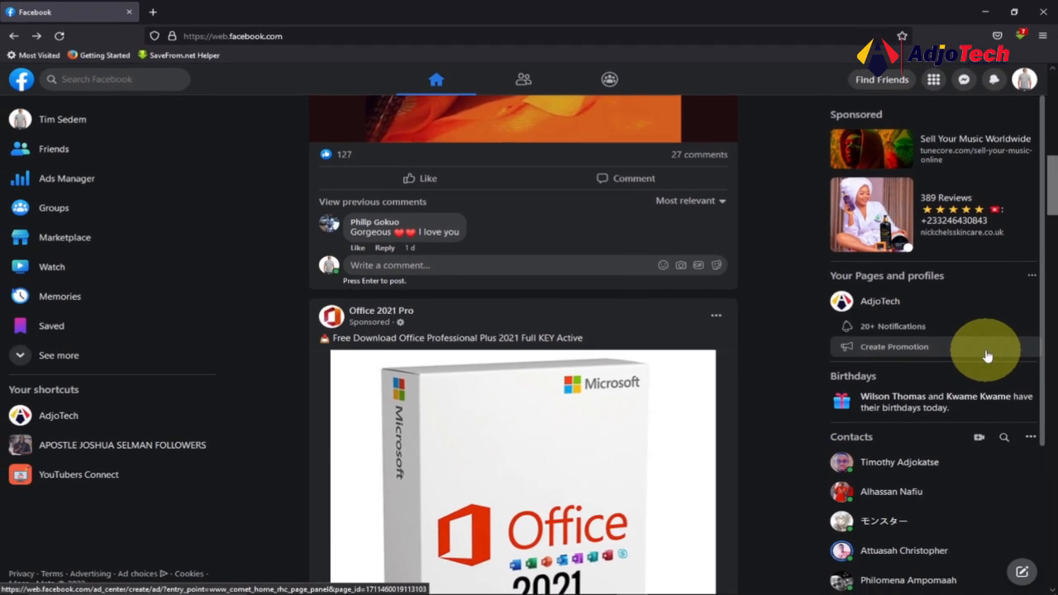
pyautogui.moveTo(99, 198)
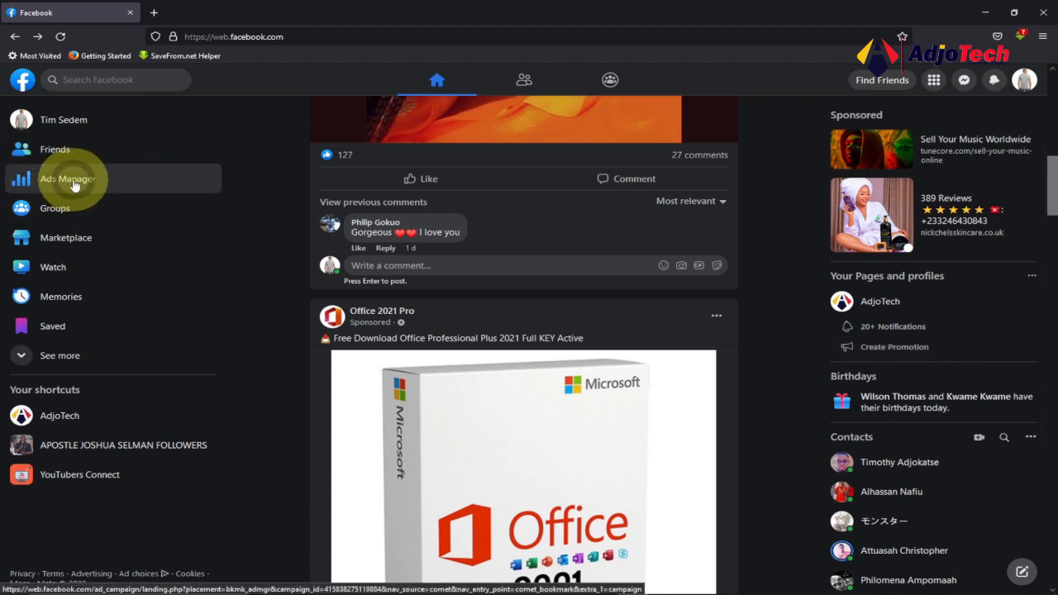
# Go from the Facebook feed to Ads Manager's campaigns overview.
pyautogui.click(66, 179)
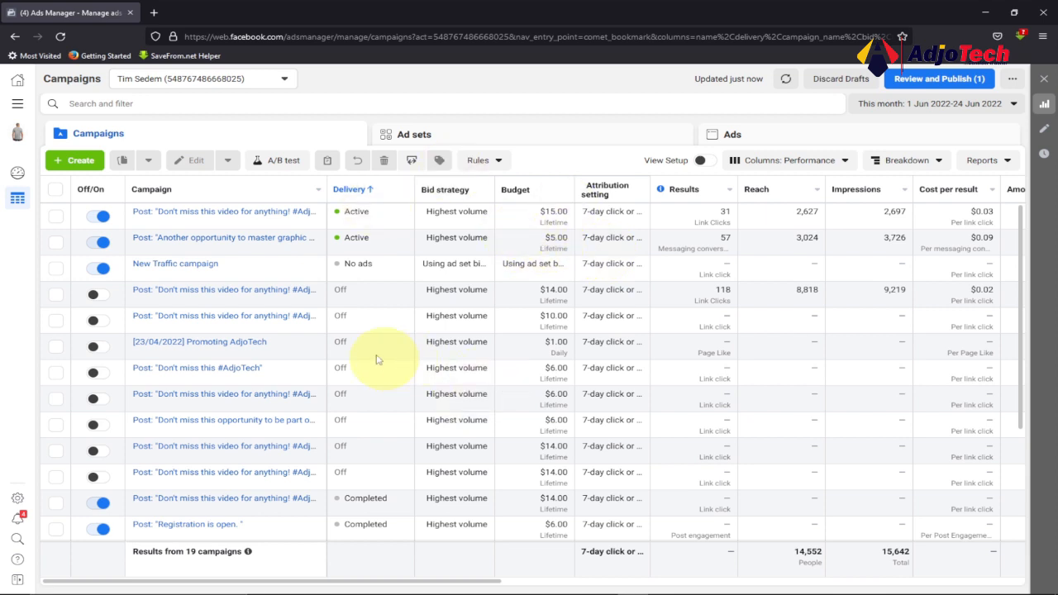
pyautogui.moveTo(440, 277)
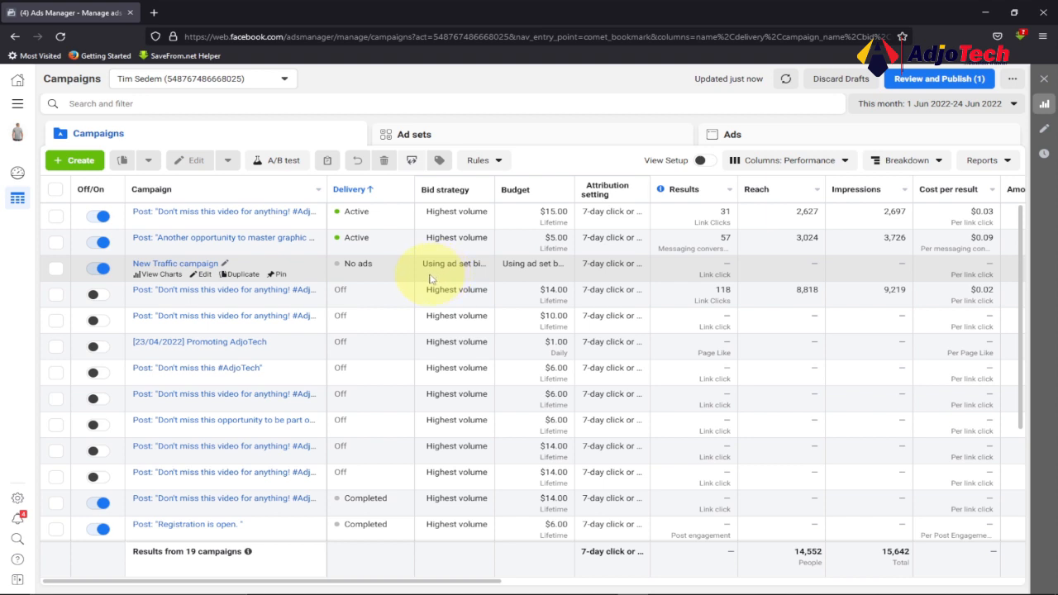
pyautogui.moveTo(410, 283)
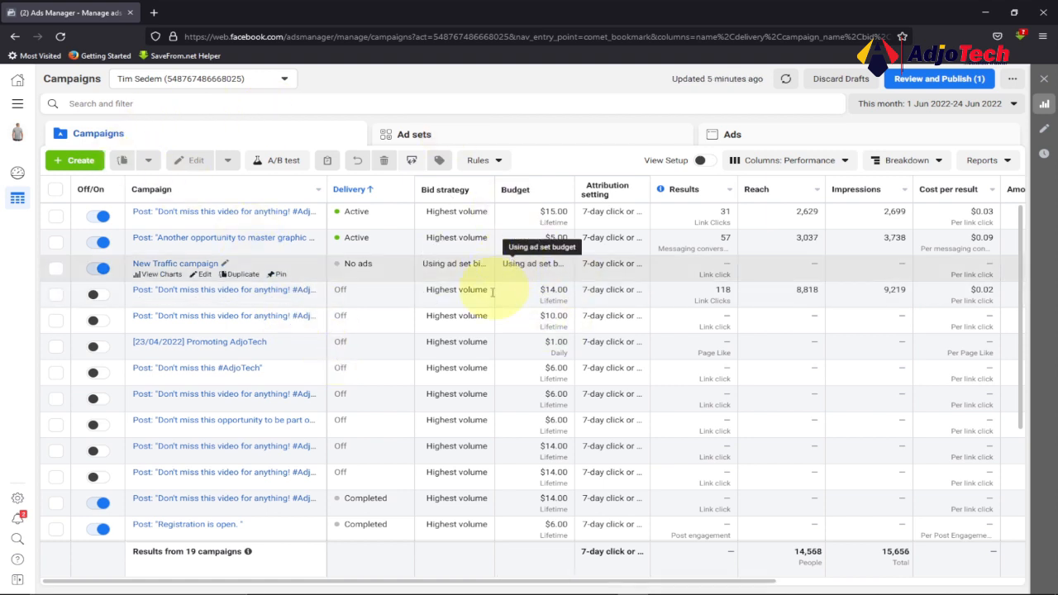
pyautogui.moveTo(494, 294)
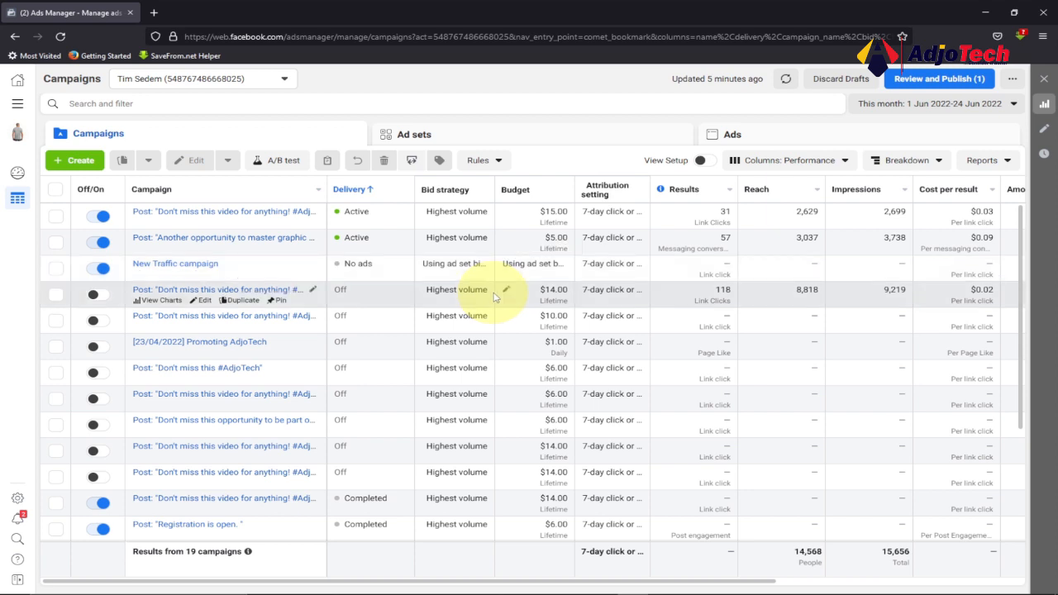
pyautogui.moveTo(428, 282)
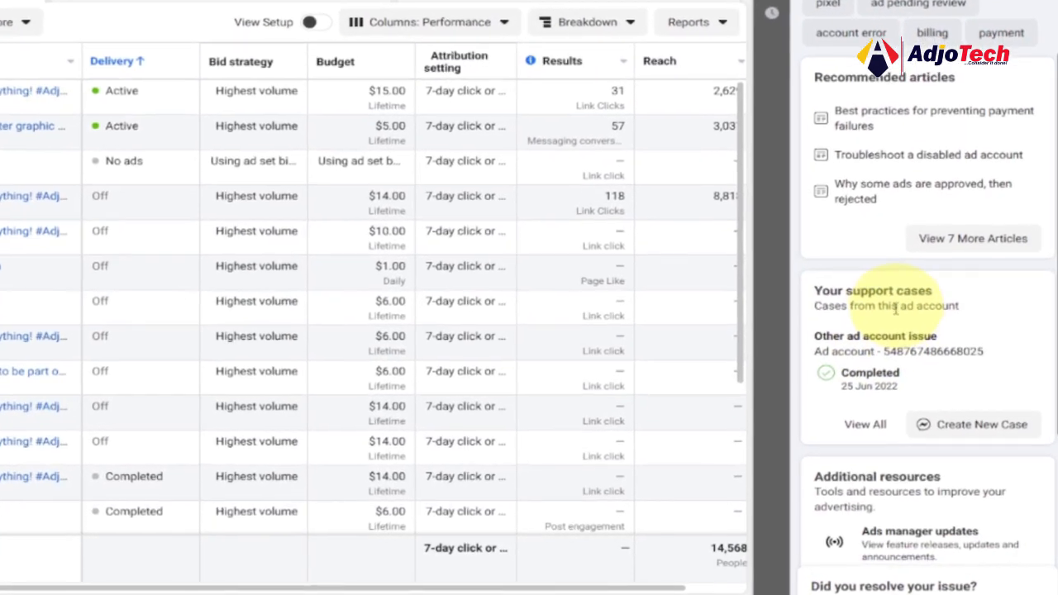
pyautogui.scroll(3)
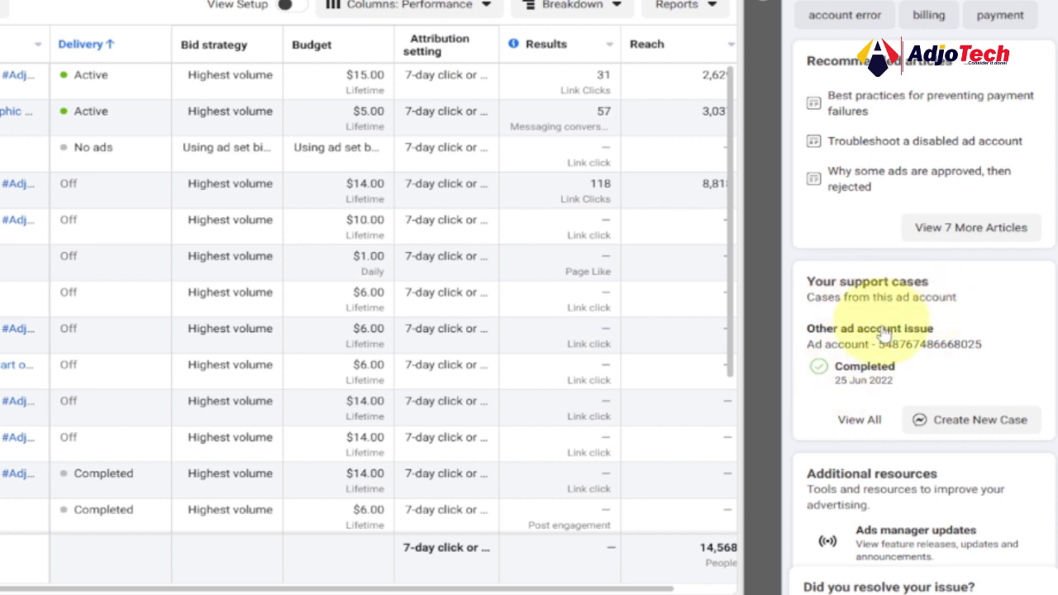
pyautogui.moveTo(950, 398)
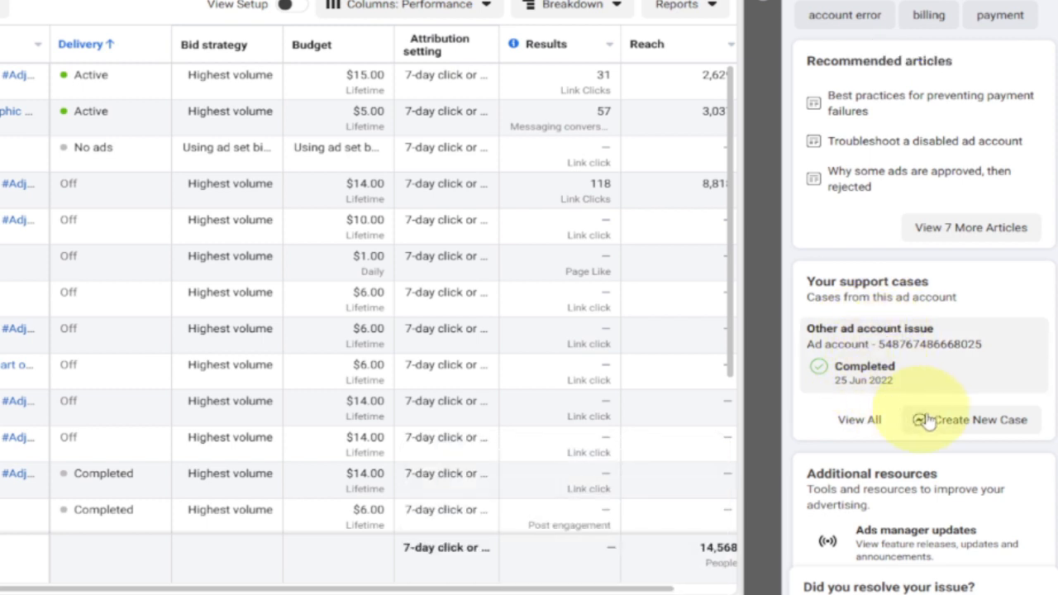
pyautogui.moveTo(962, 427)
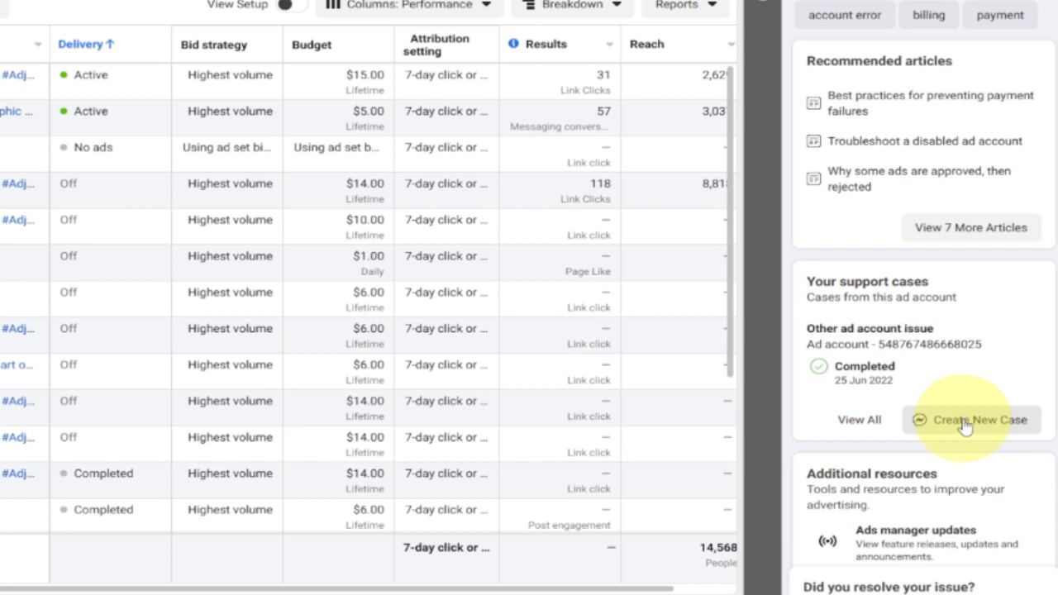
pyautogui.moveTo(874, 393)
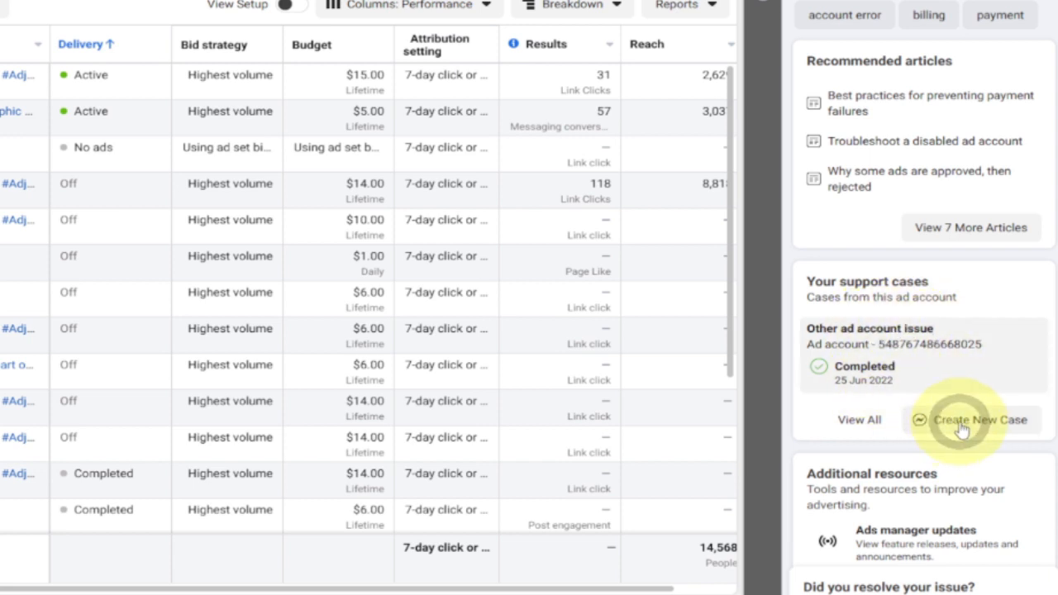
# Start a new support case with the issue 'Other ad account issue'.
pyautogui.click(978, 420)
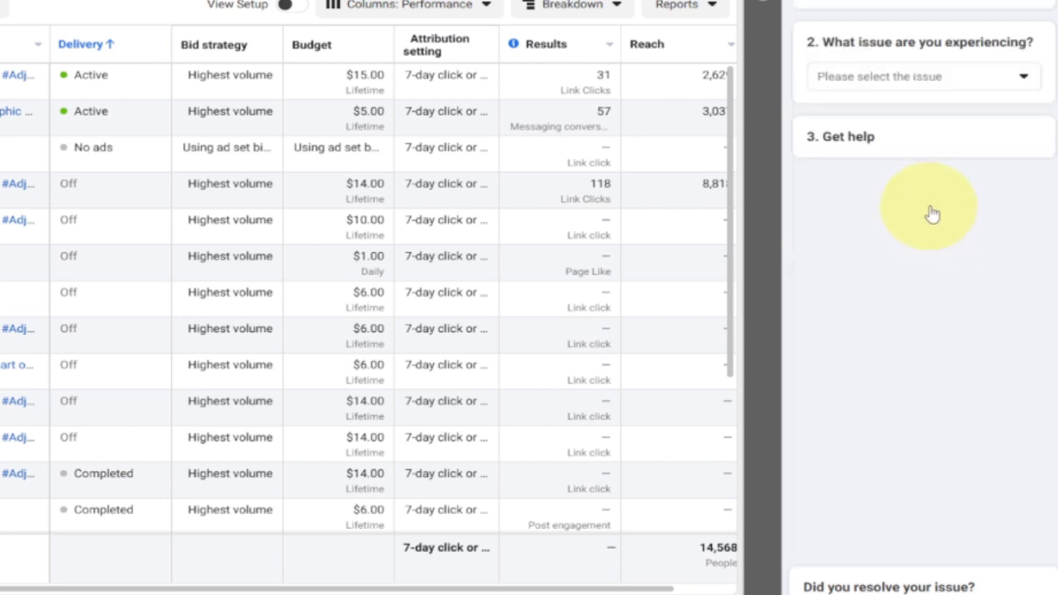
pyautogui.moveTo(925, 83)
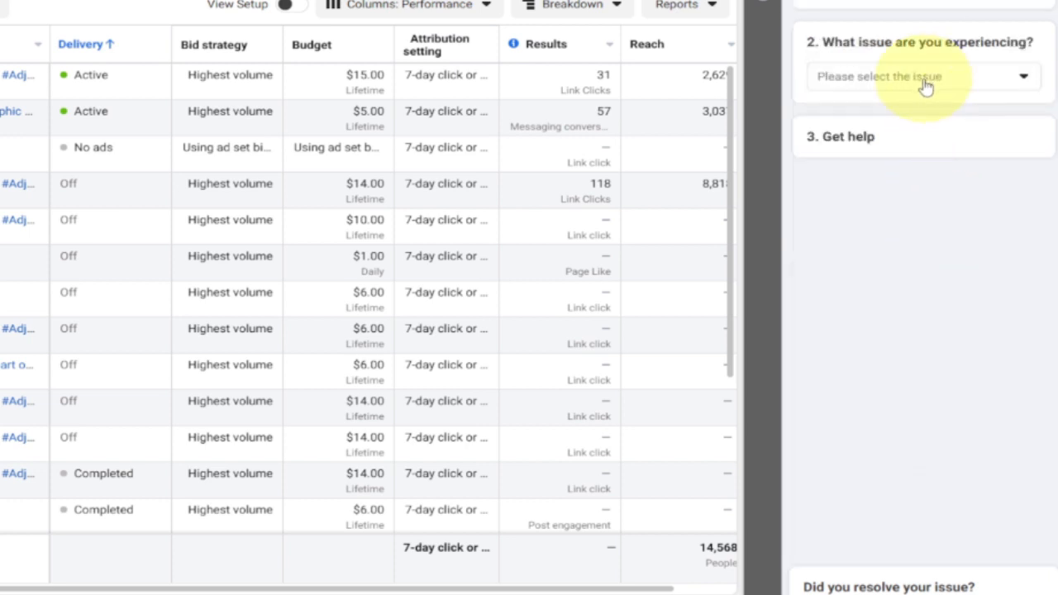
pyautogui.moveTo(965, 119)
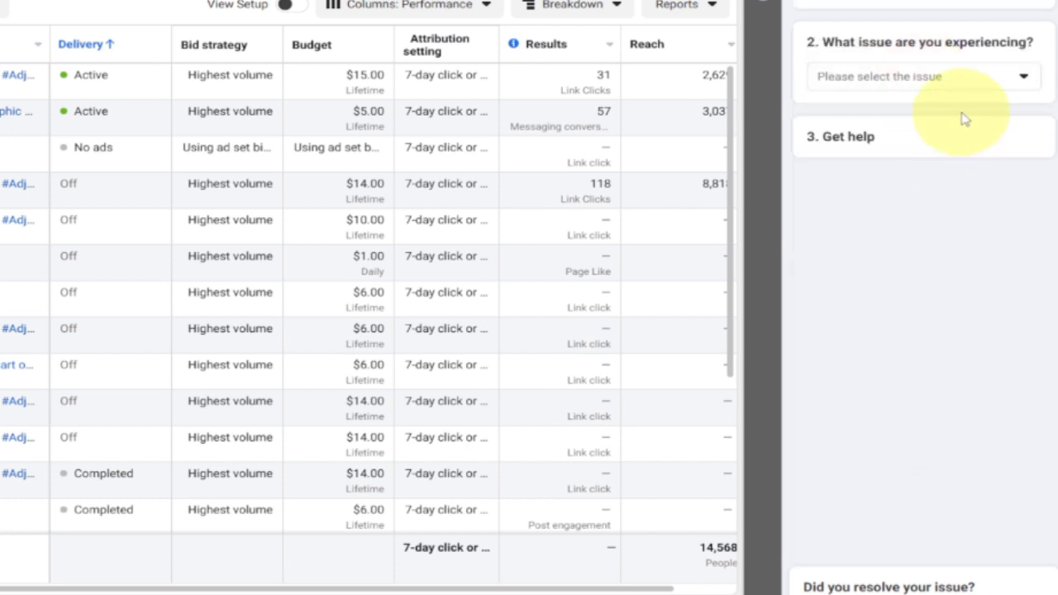
pyautogui.moveTo(950, 98)
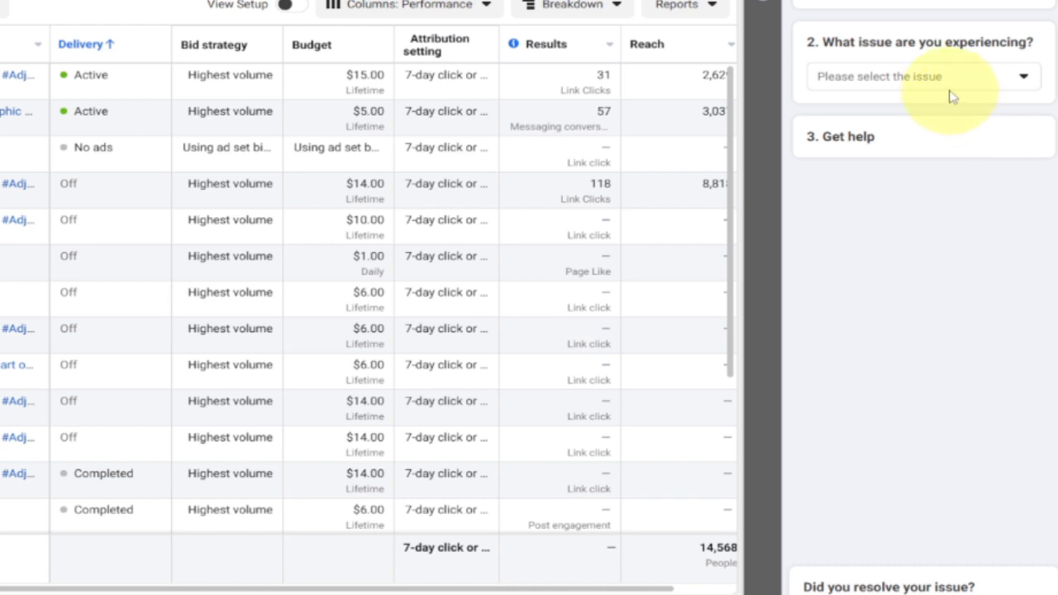
pyautogui.moveTo(952, 82)
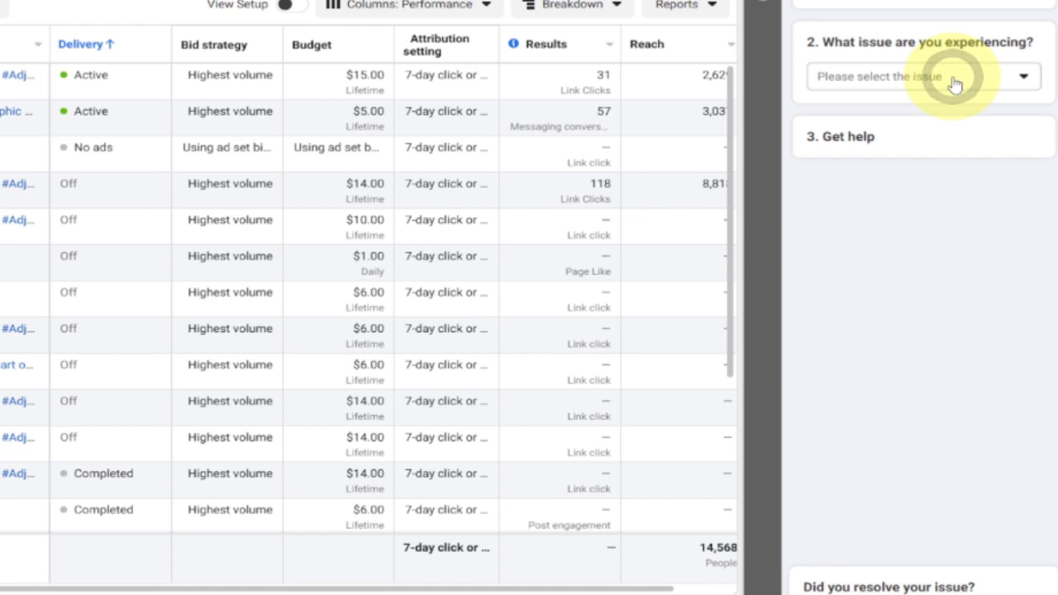
pyautogui.moveTo(962, 119)
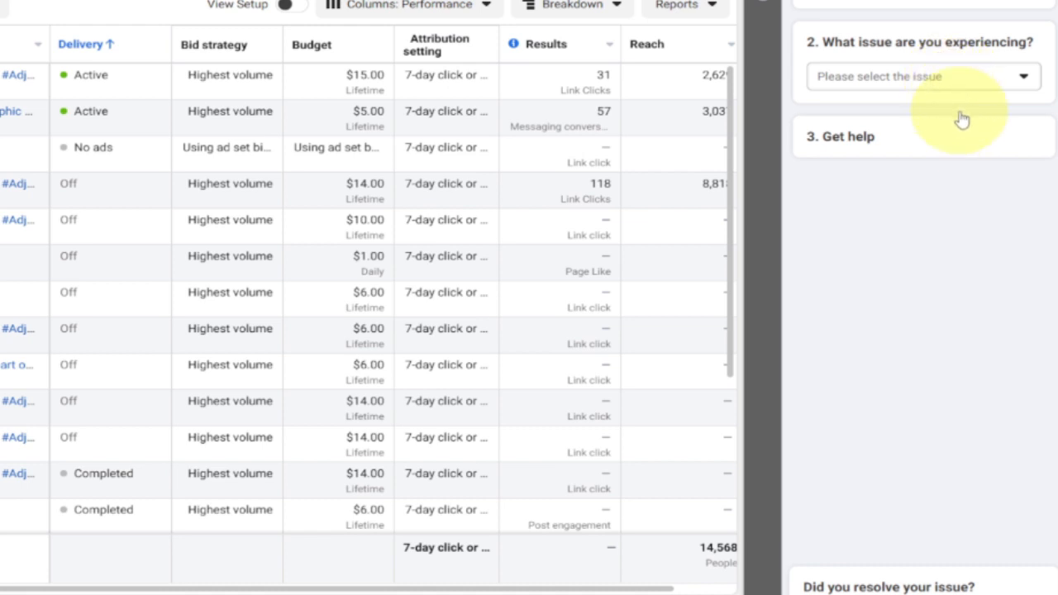
pyautogui.click(922, 76)
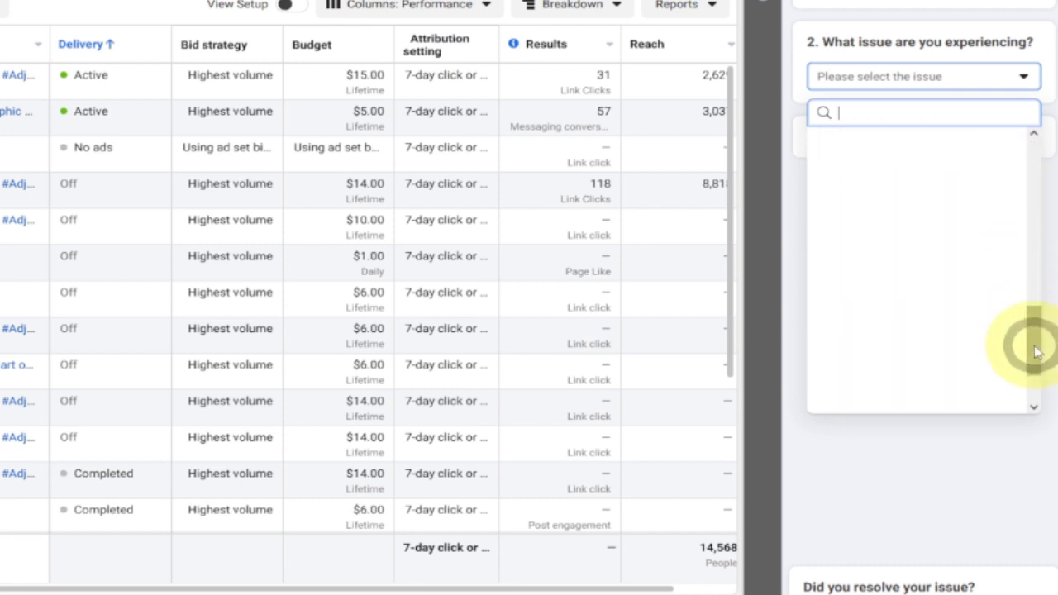
pyautogui.click(923, 113)
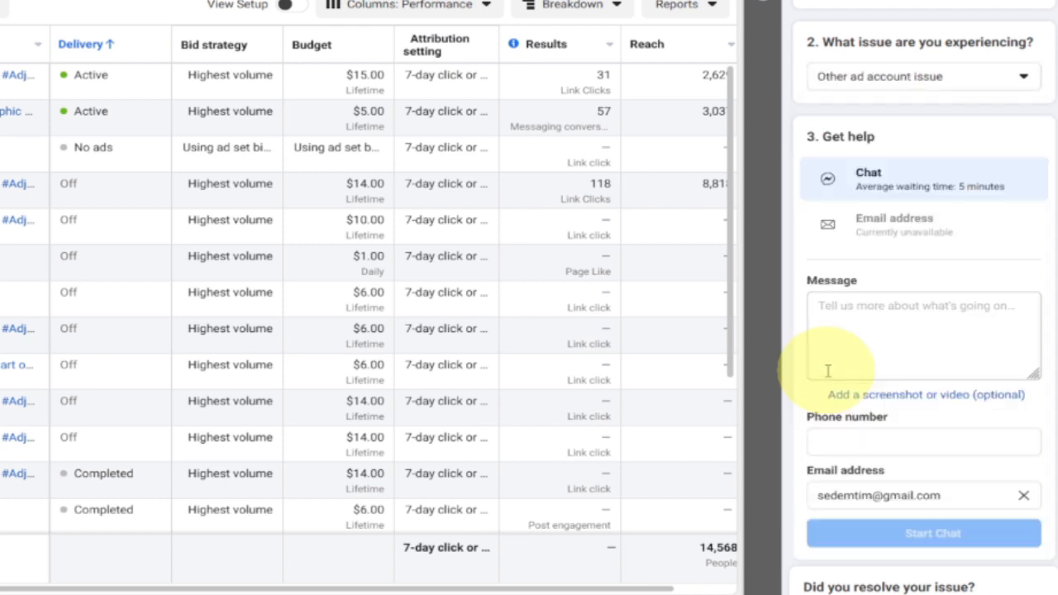
pyautogui.moveTo(886, 337)
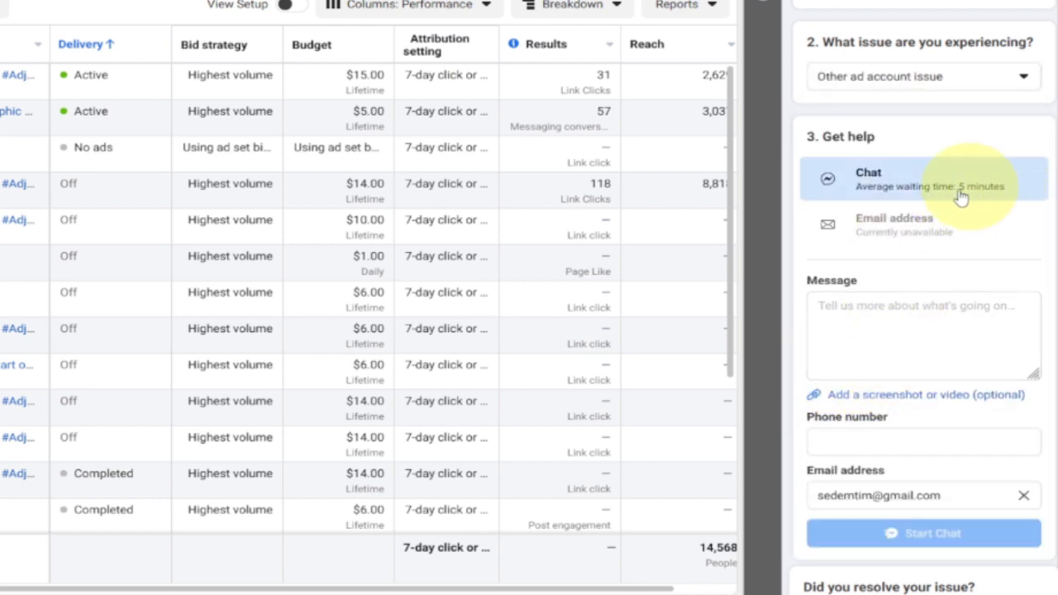
pyautogui.moveTo(958, 258)
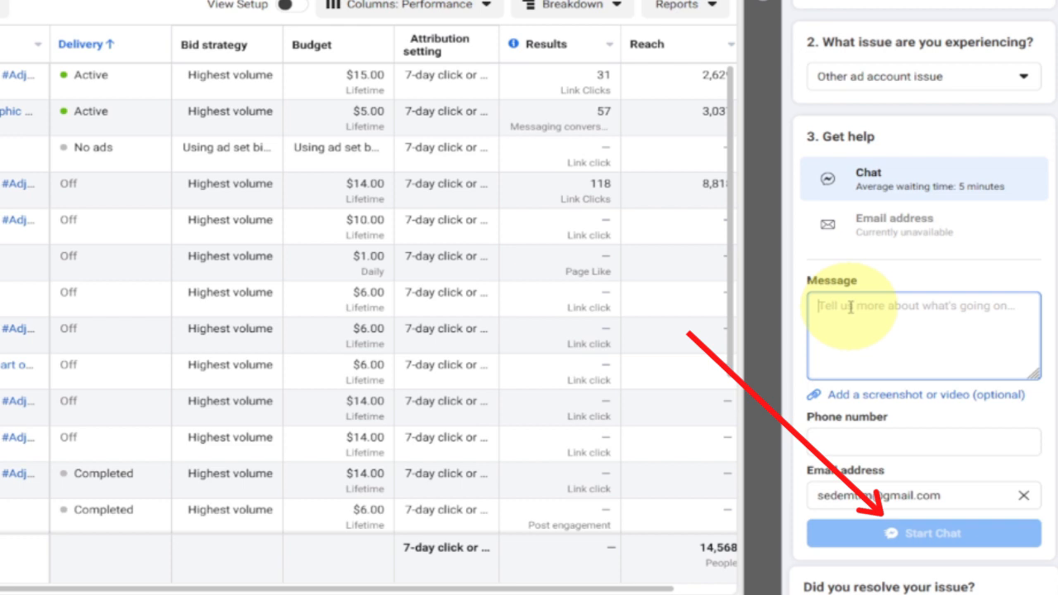
pyautogui.write('How do I grow my Instagram page with Facebook ads')
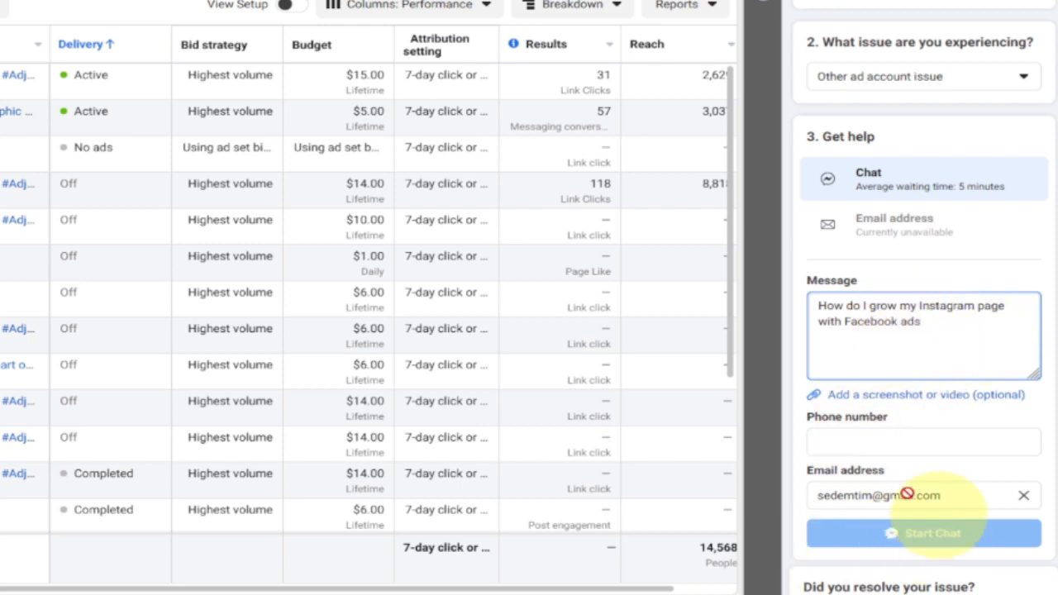
pyautogui.click(922, 441)
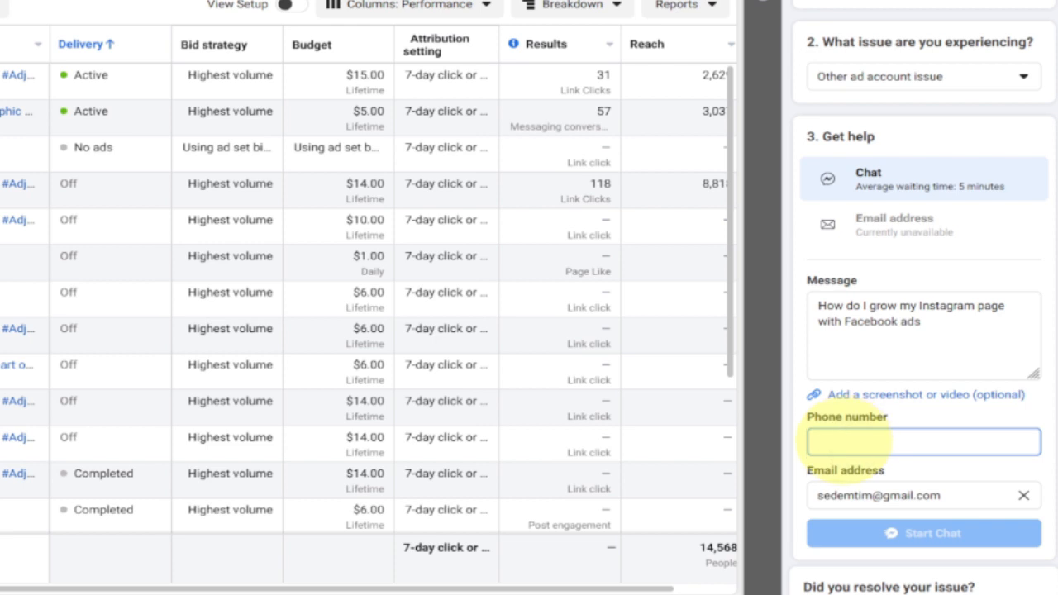
pyautogui.write('054')
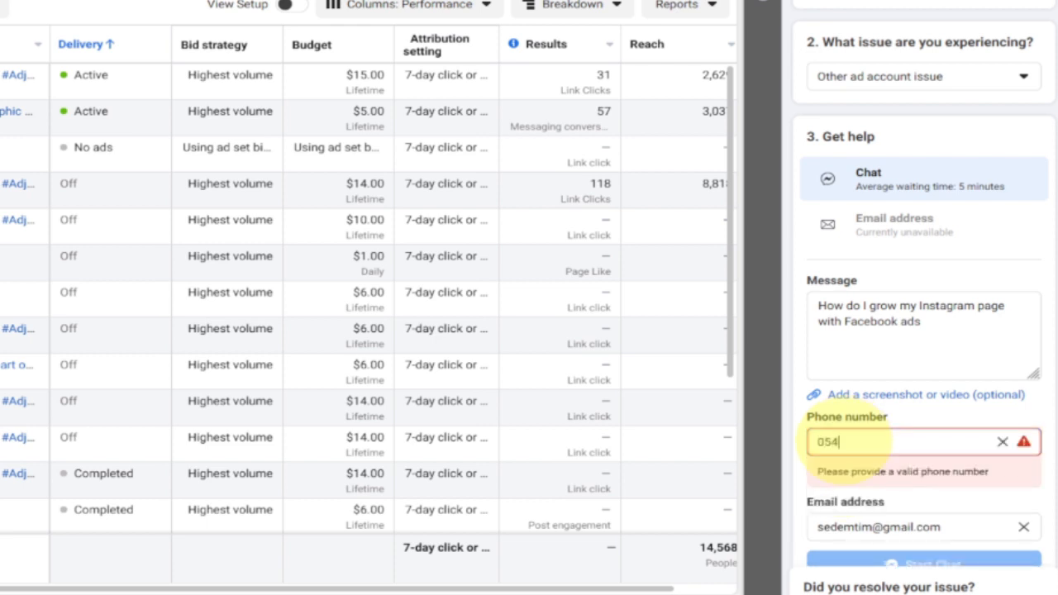
pyautogui.write('0702')
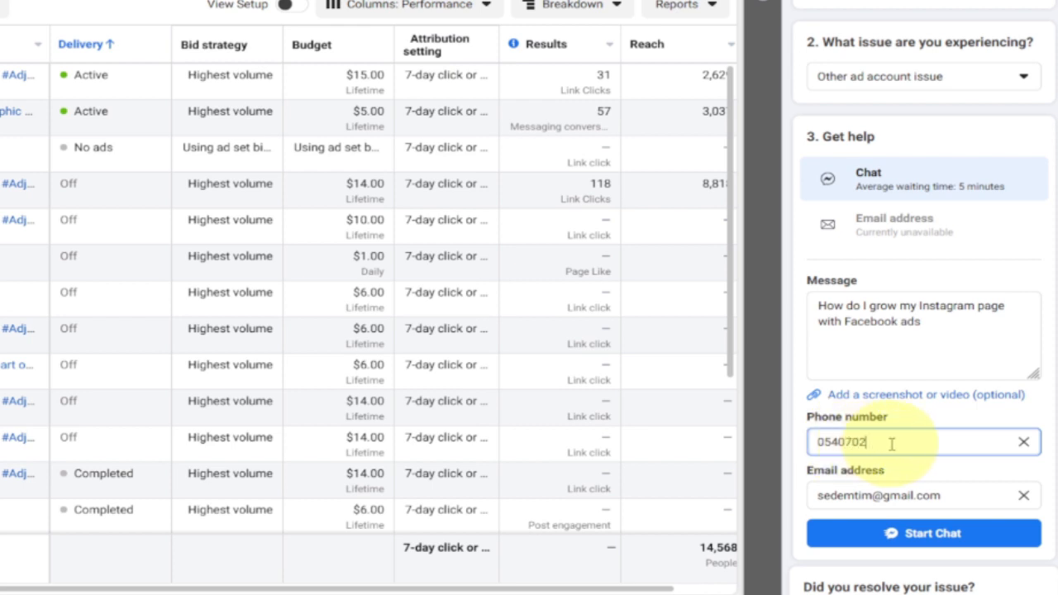
pyautogui.write('288')
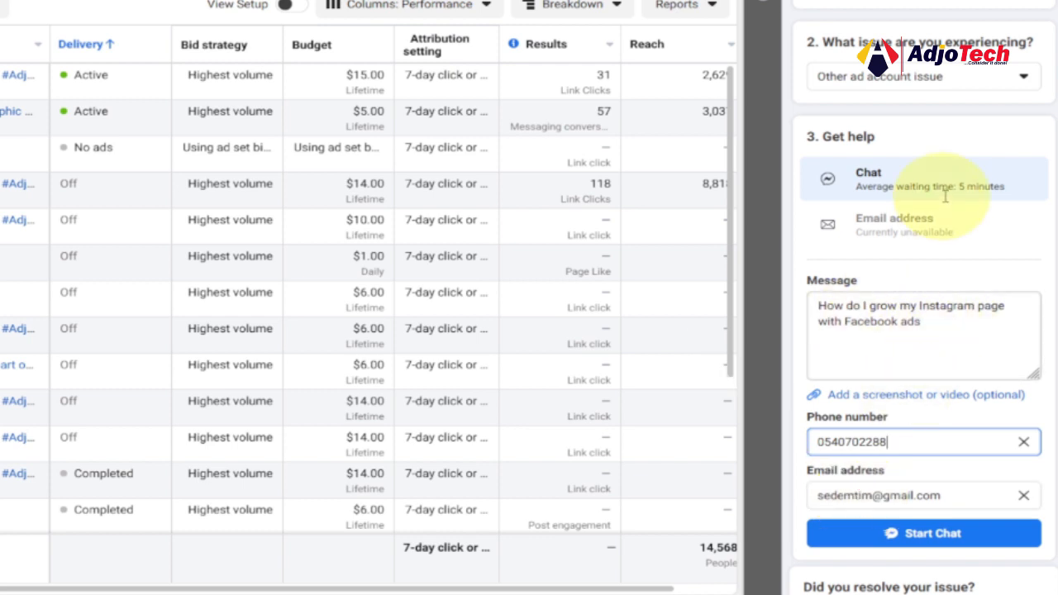
pyautogui.moveTo(965, 195)
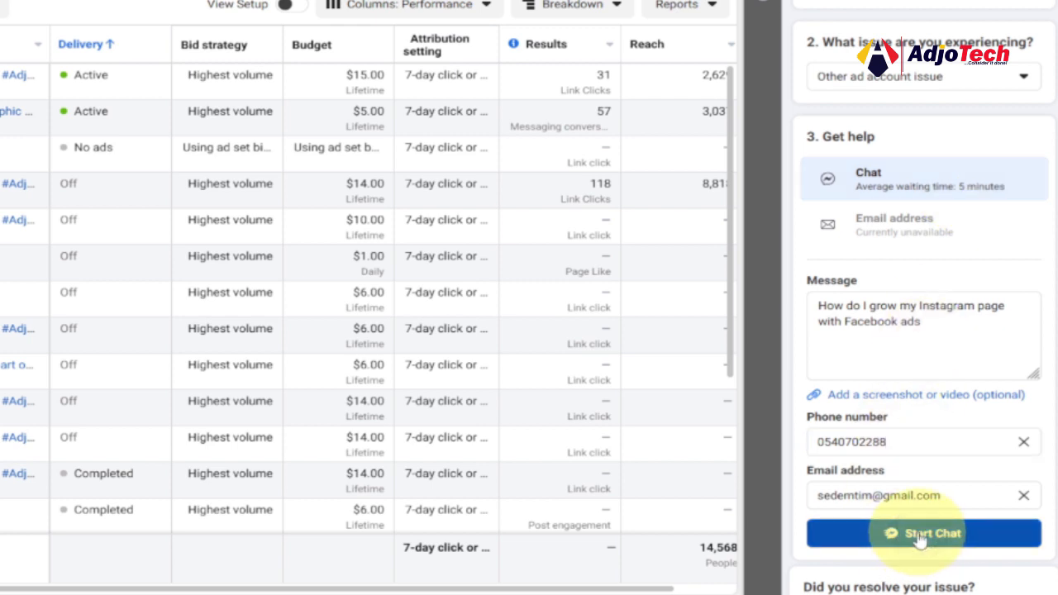
pyautogui.moveTo(879, 463)
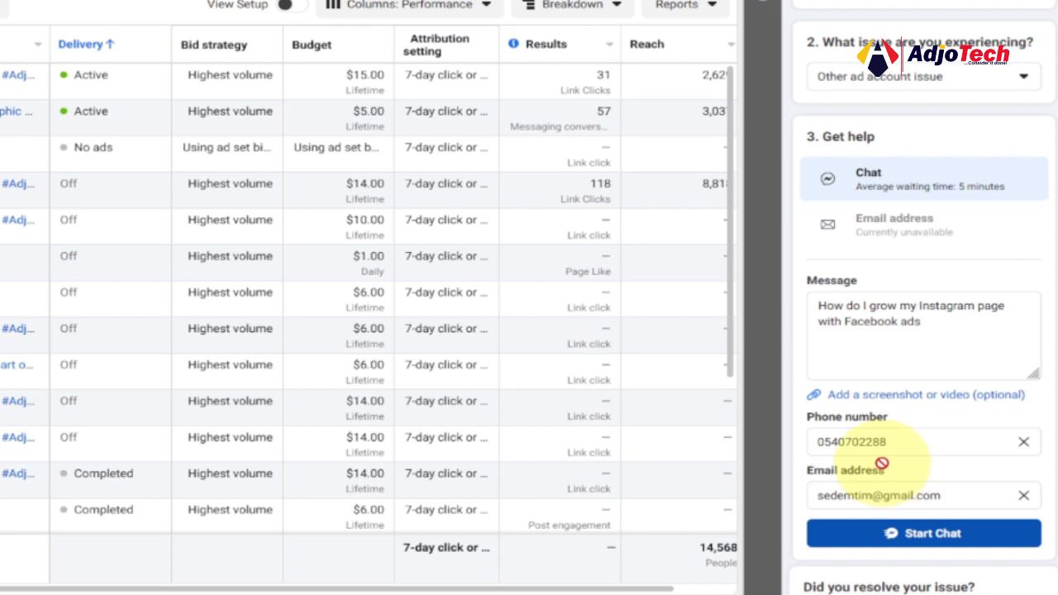
# Start the chat and read through the Facebook Business Support conversation in Messenger.
pyautogui.click(922, 532)
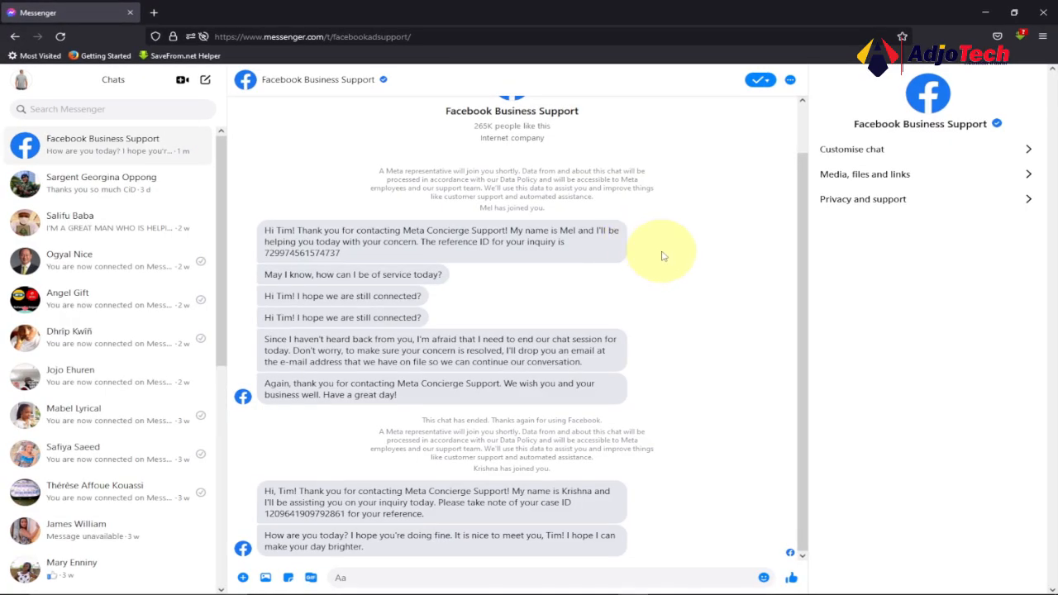
pyautogui.scroll(3)
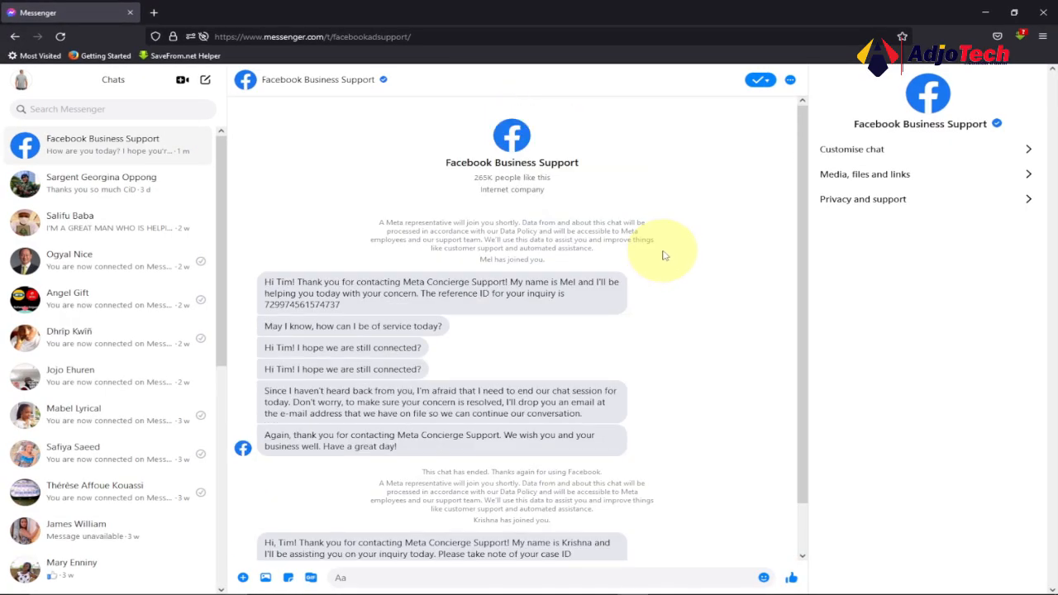
pyautogui.moveTo(731, 342)
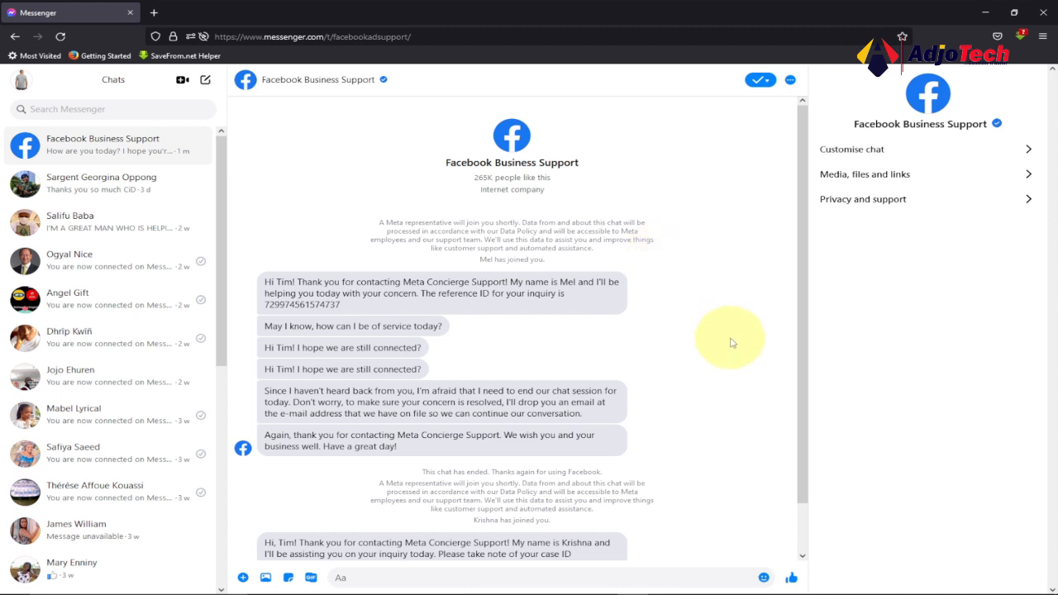
pyautogui.scroll(-3)
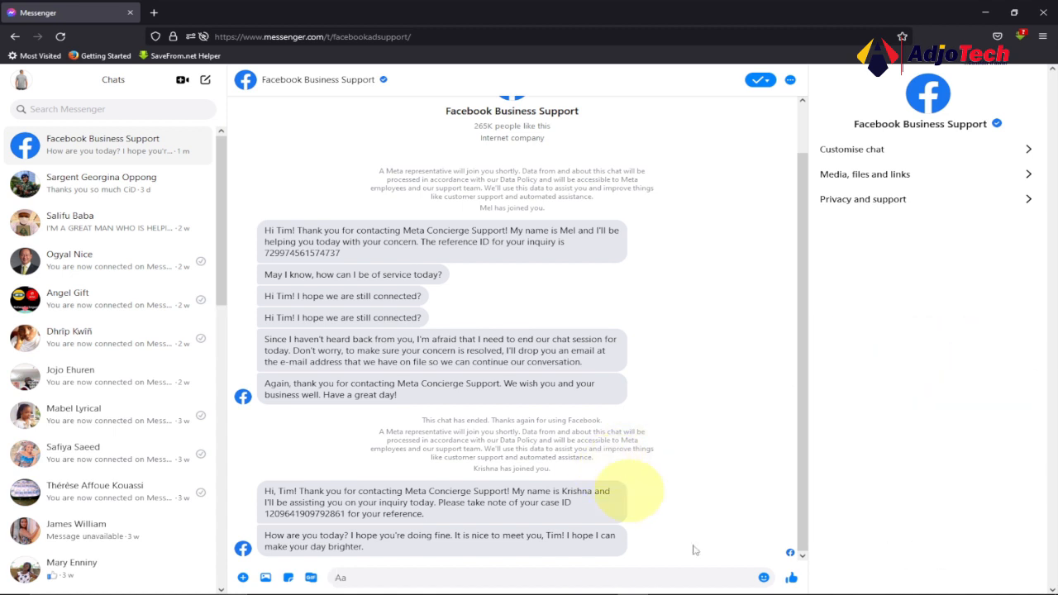
pyautogui.moveTo(712, 494)
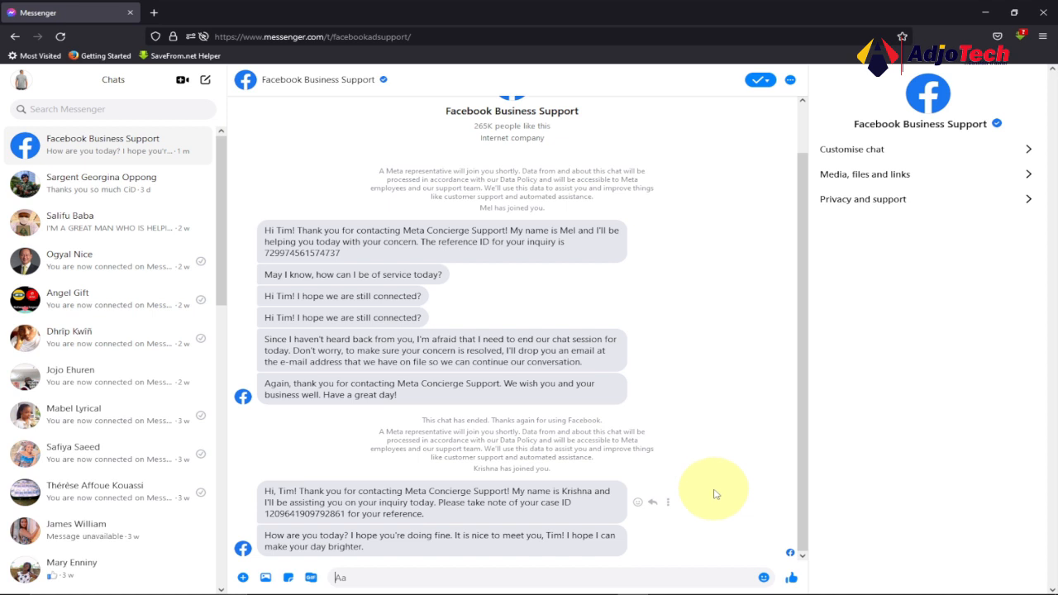
pyautogui.moveTo(711, 492)
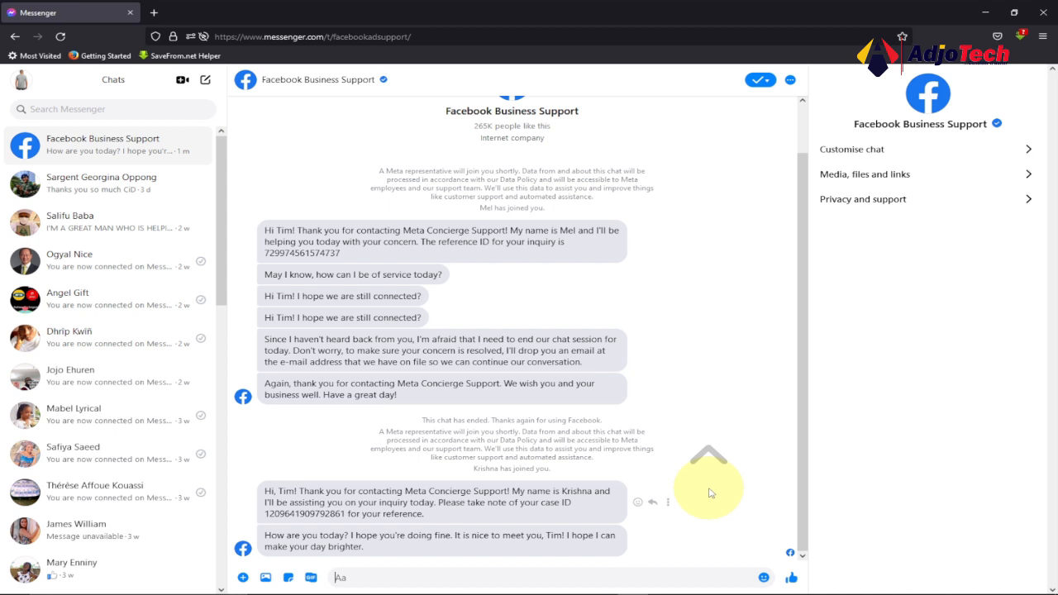
pyautogui.scroll(3)
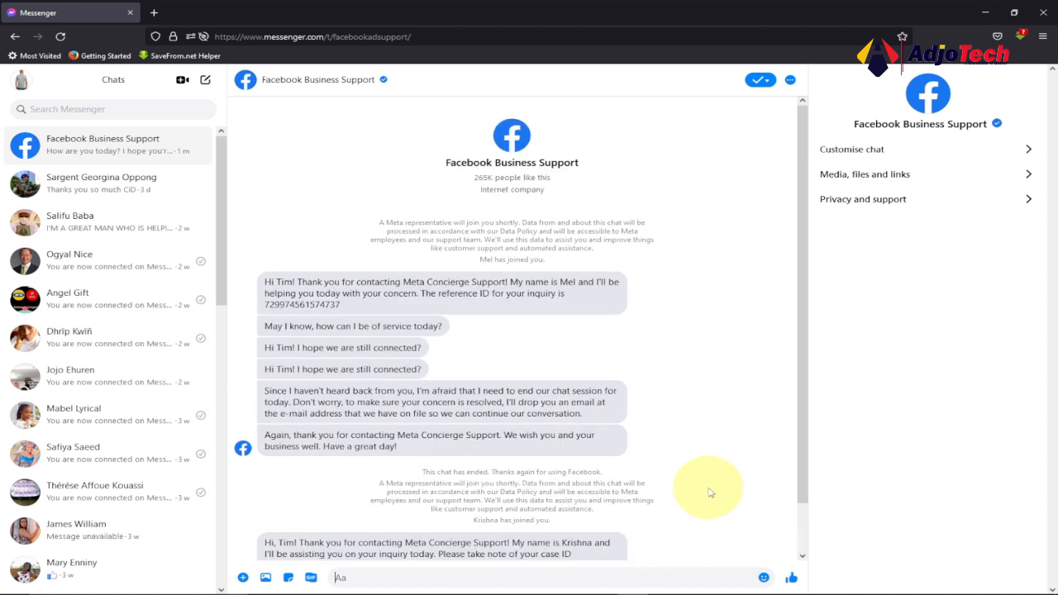